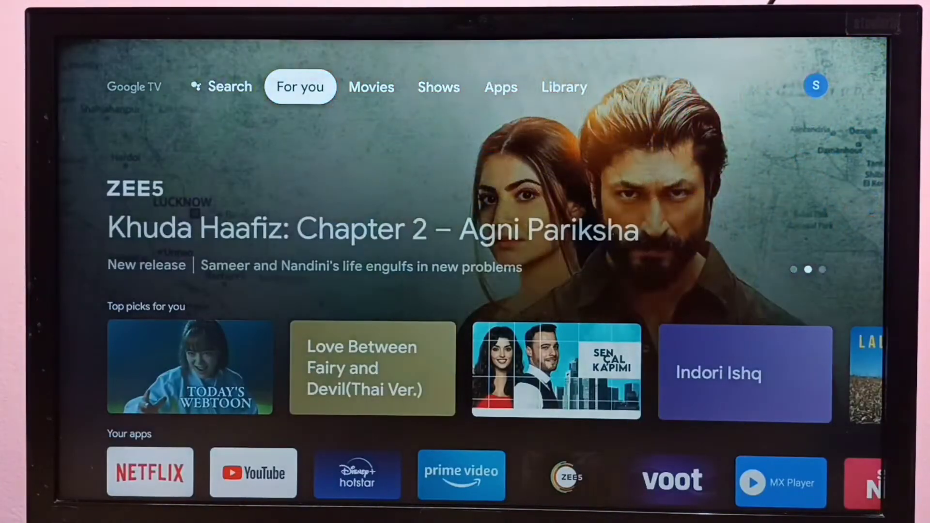
Reach the About page from the profile panel's Settings entry
left_click(500, 86)
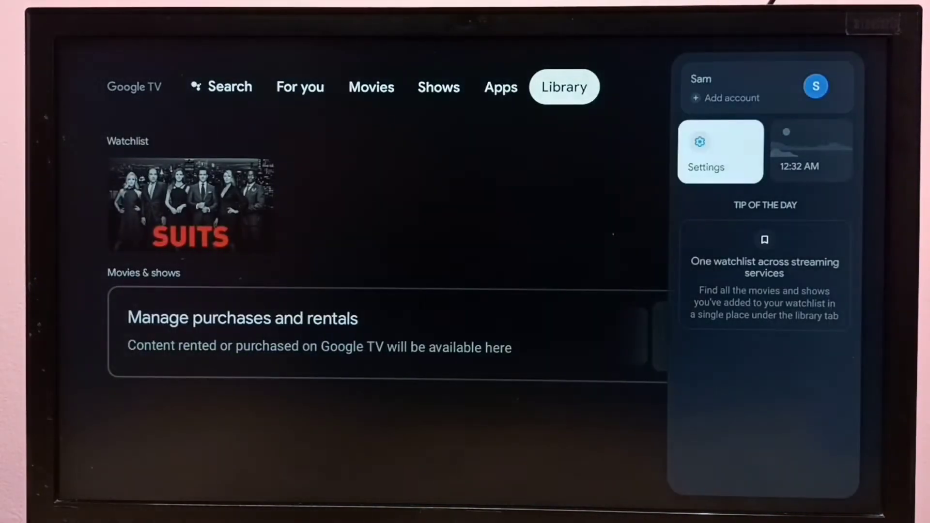
left_click(720, 151)
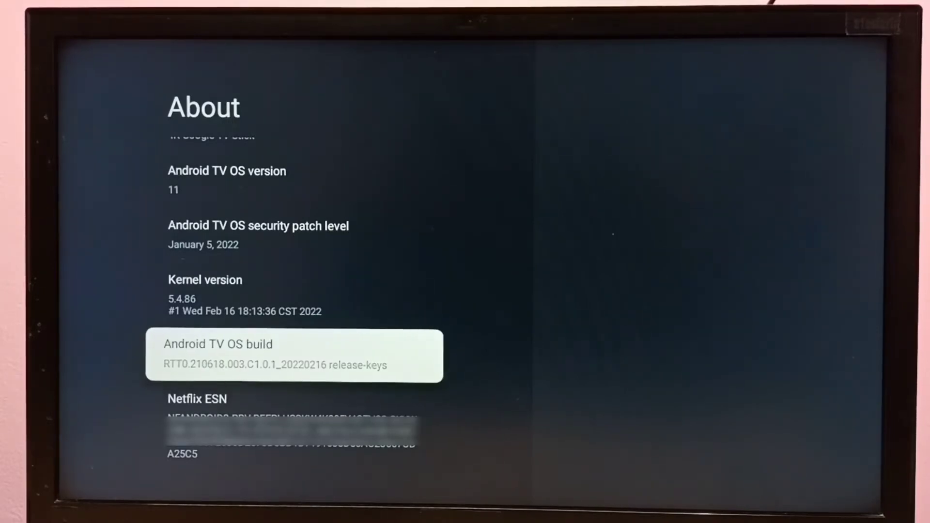
Tap Android TV OS build repeatedly until the developer unlock message appears
left_click(294, 355)
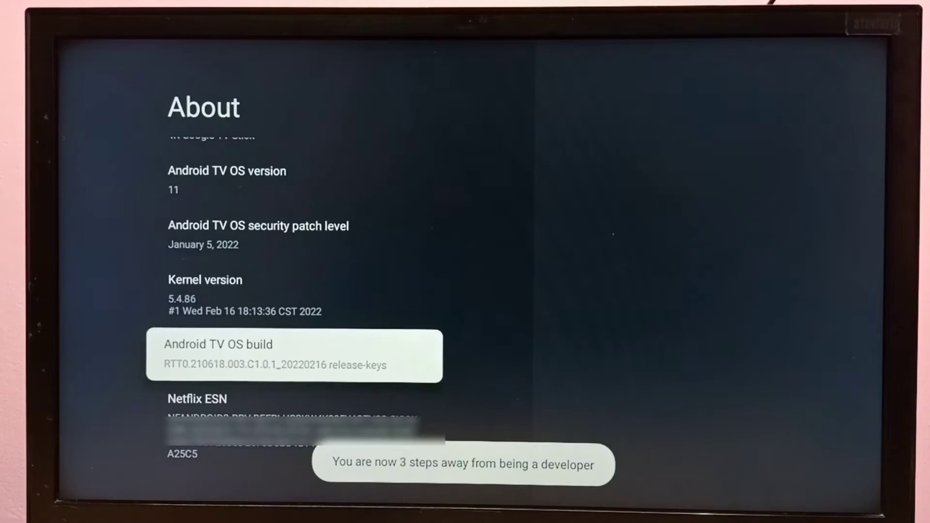
left_click(294, 356)
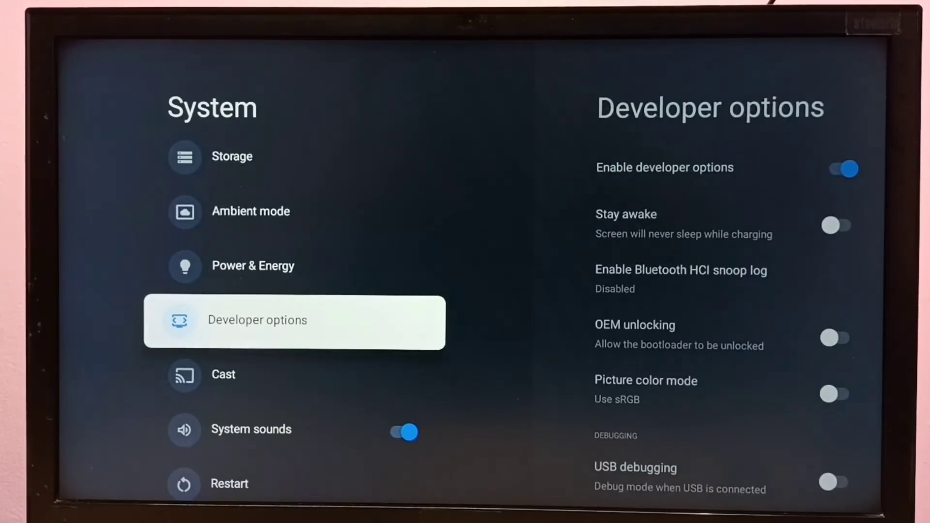
Enter Developer options and switch USB debugging on
left_click(257, 320)
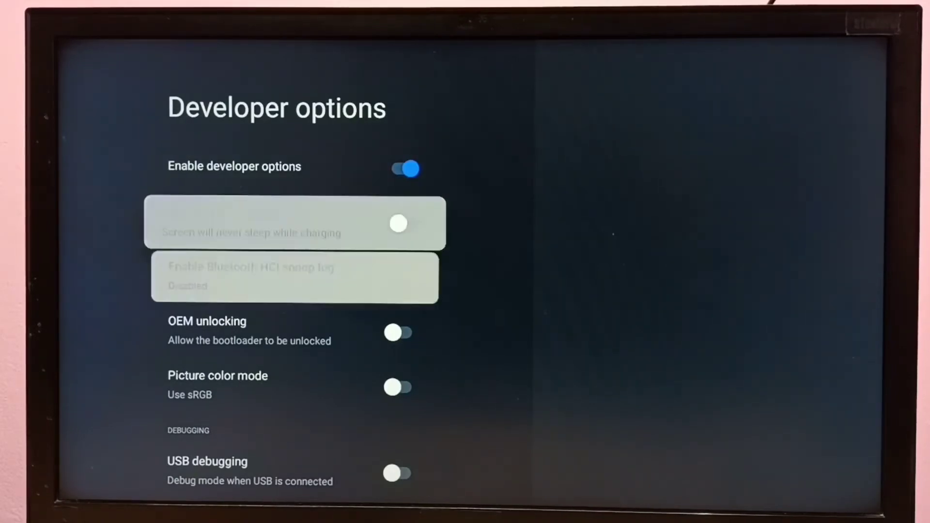
scroll("down", 3)
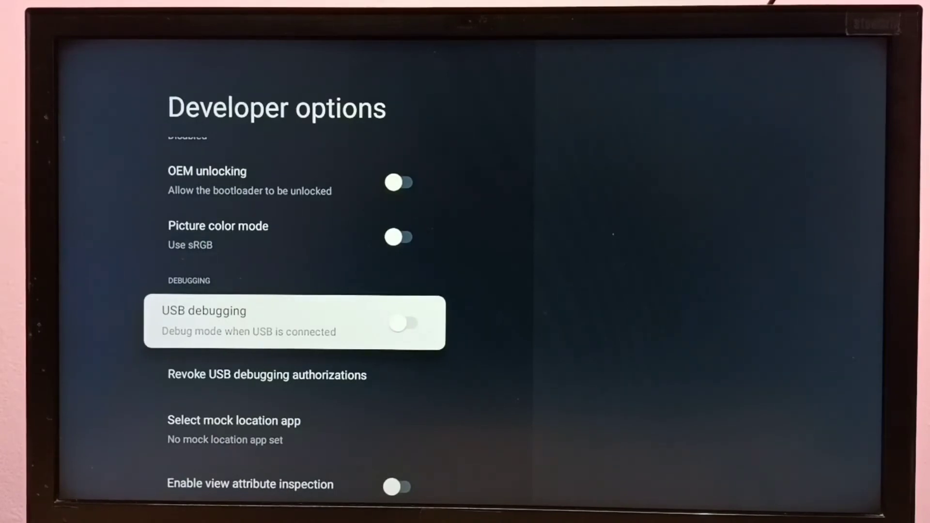
left_click(405, 323)
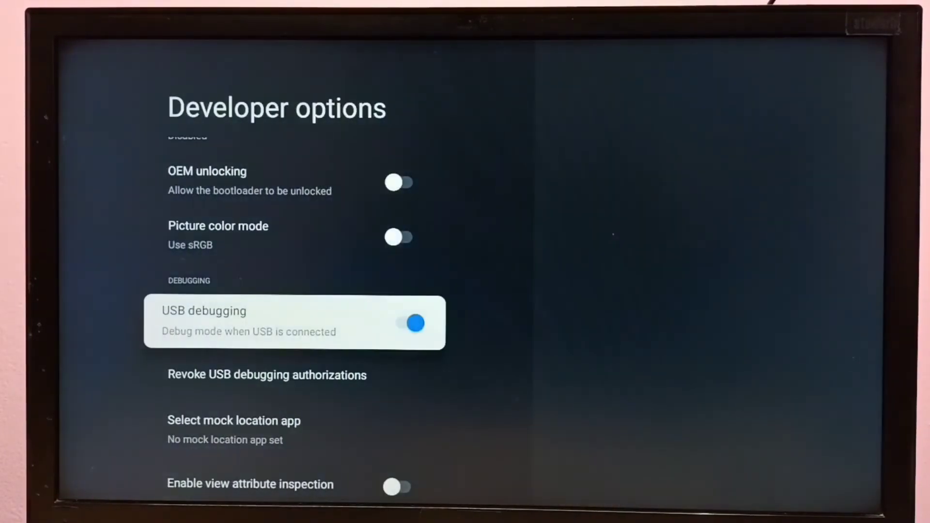
Switch USB debugging back off, leaving developer options enabled
scroll("down", 3)
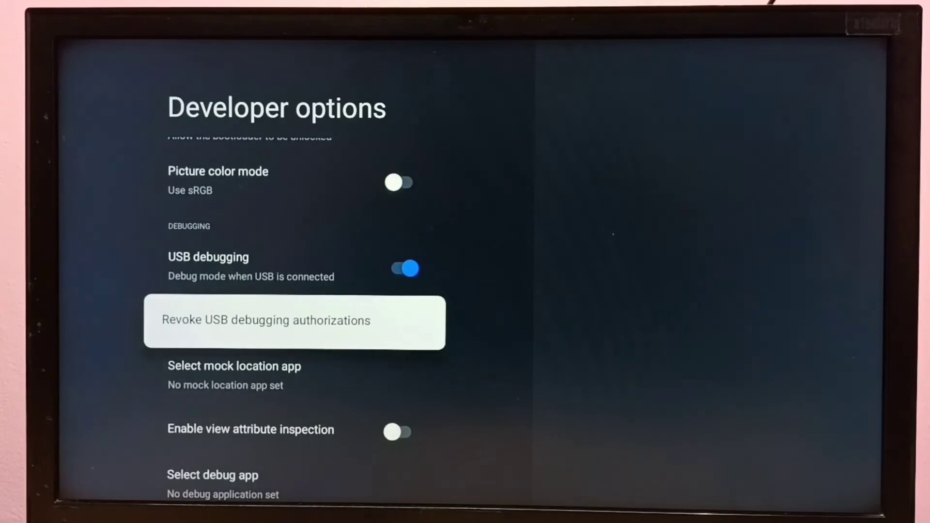
scroll("up", 3)
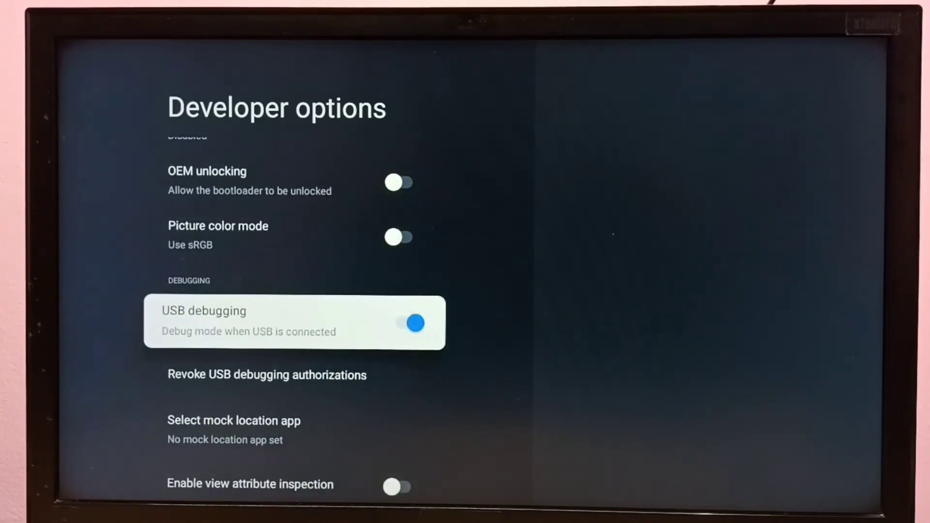
left_click(408, 323)
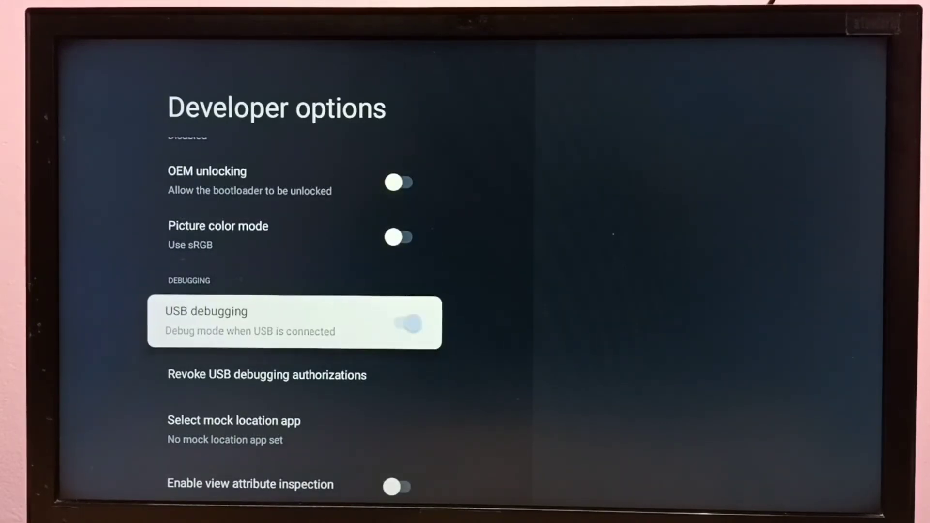
scroll("up", 3)
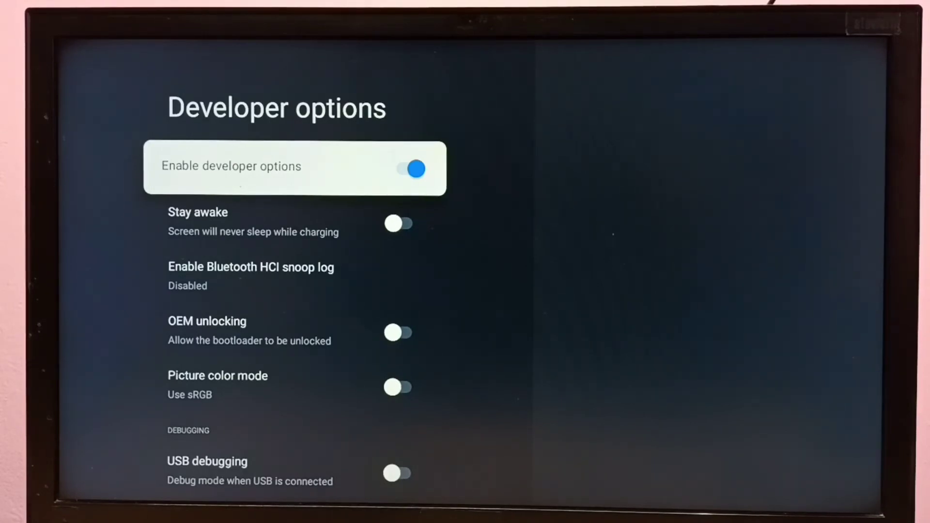
Turn off Enable developer options and return to the main Settings list
left_click(409, 168)
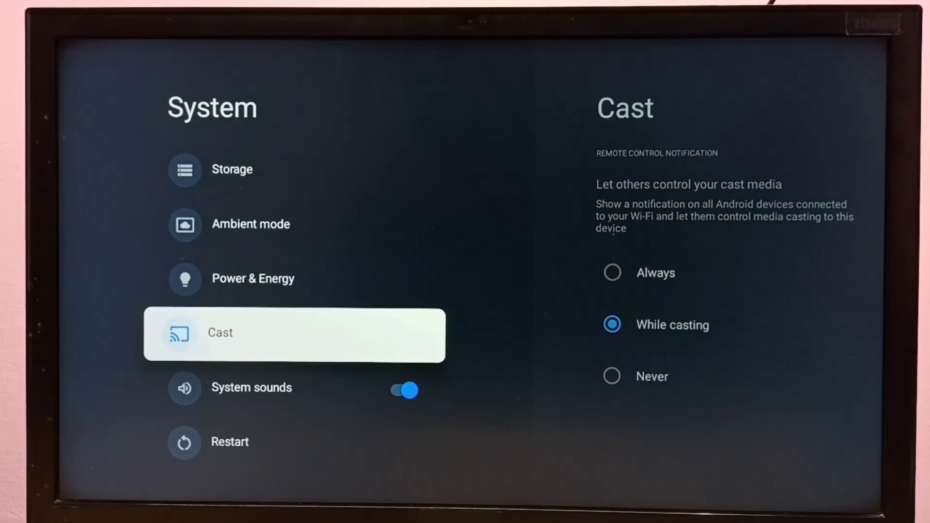
key("Back")
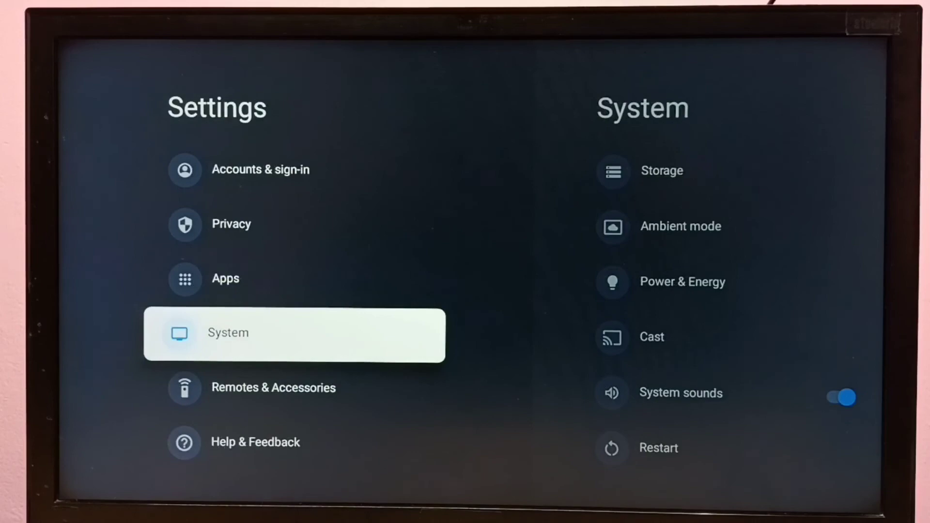